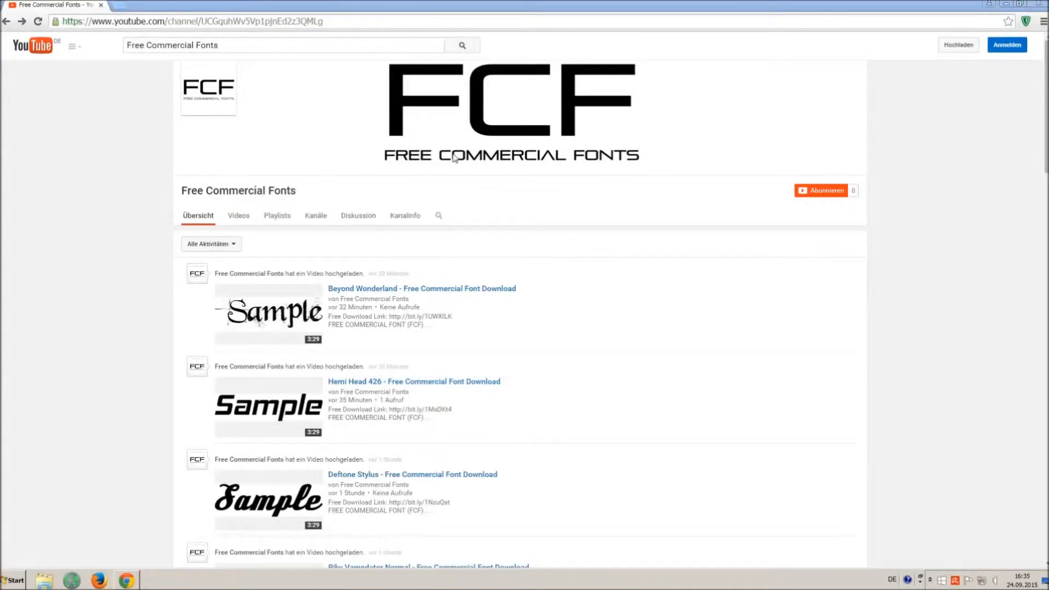
mouse_move(442, 149)
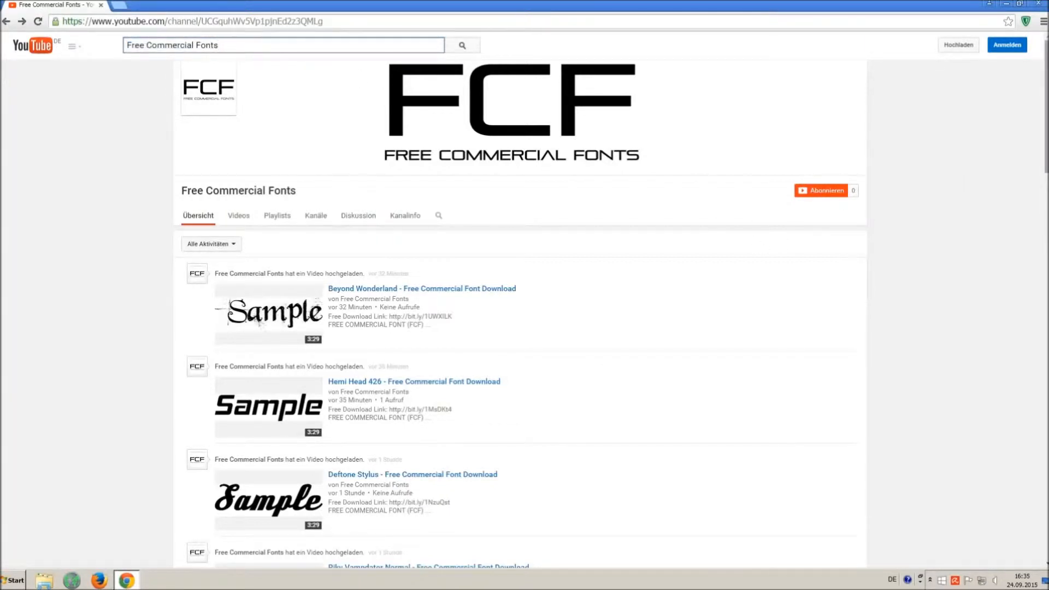
Scroll the channel feed until the Riky Vampdator Normal video entry appears.
scroll(down, 3)
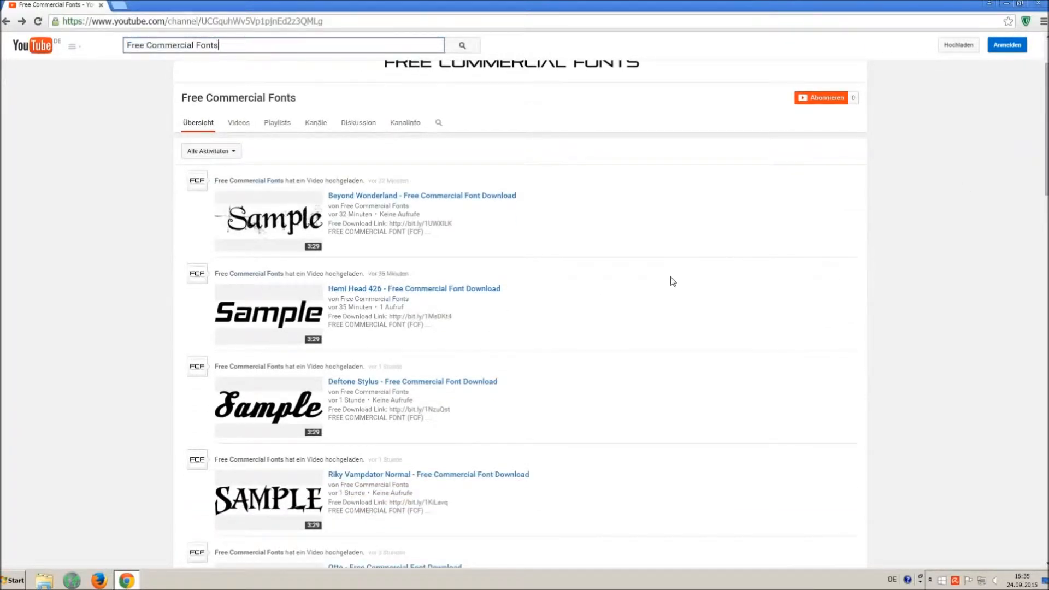
scroll(down, 3)
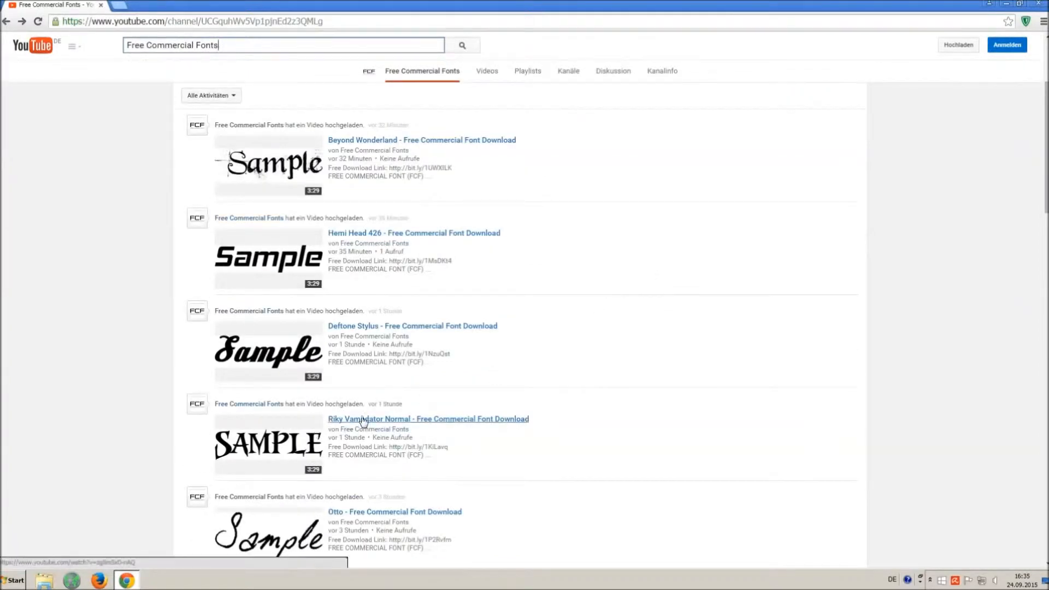
Open the Riky Vampdator Normal video and follow its bit.ly free download link.
click(429, 418)
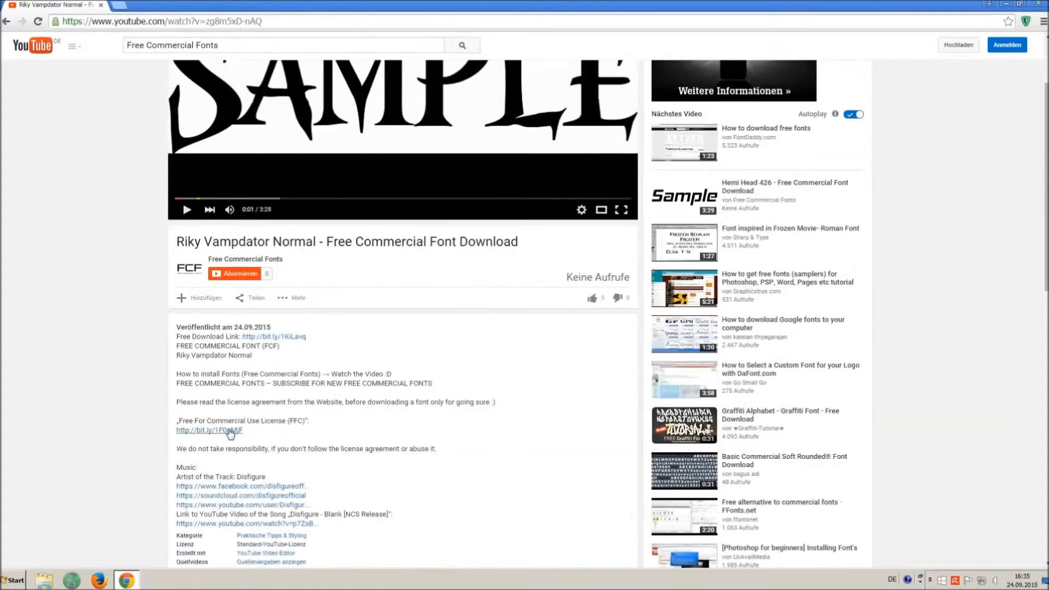
drag(176, 402, 244, 430)
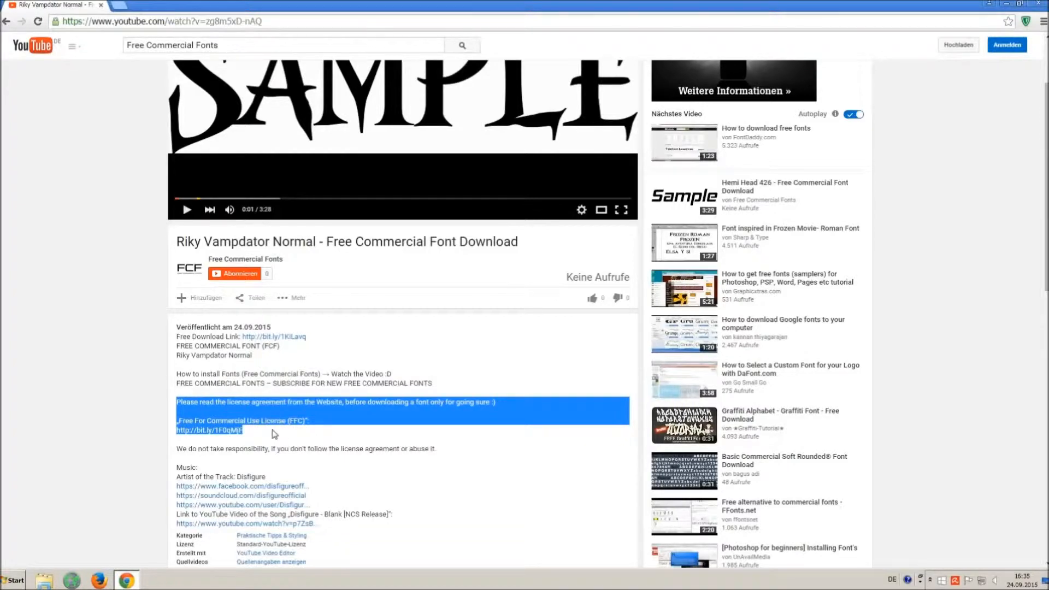
mouse_move(303, 440)
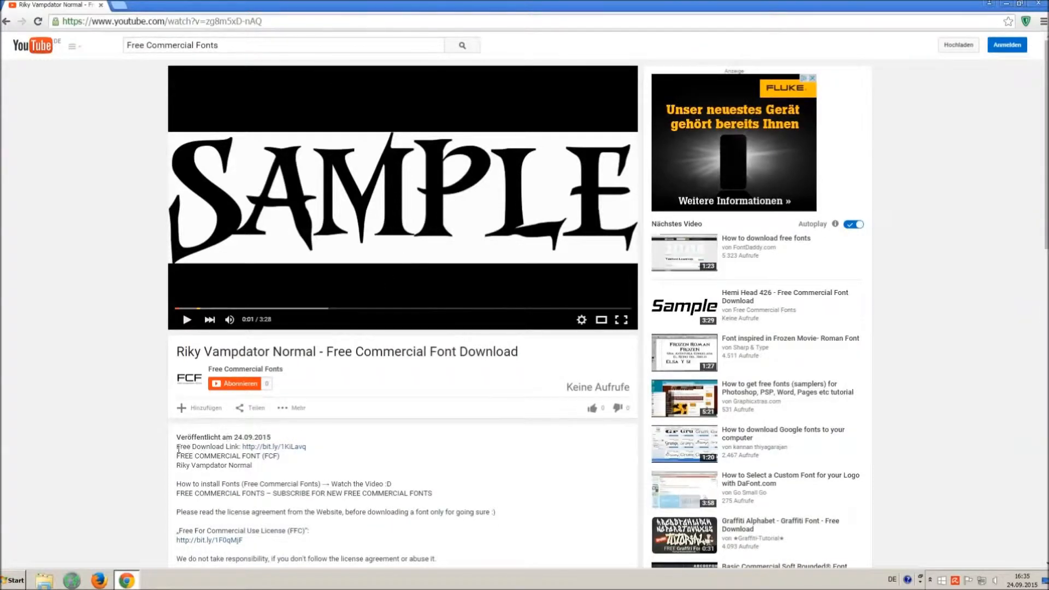
click(274, 446)
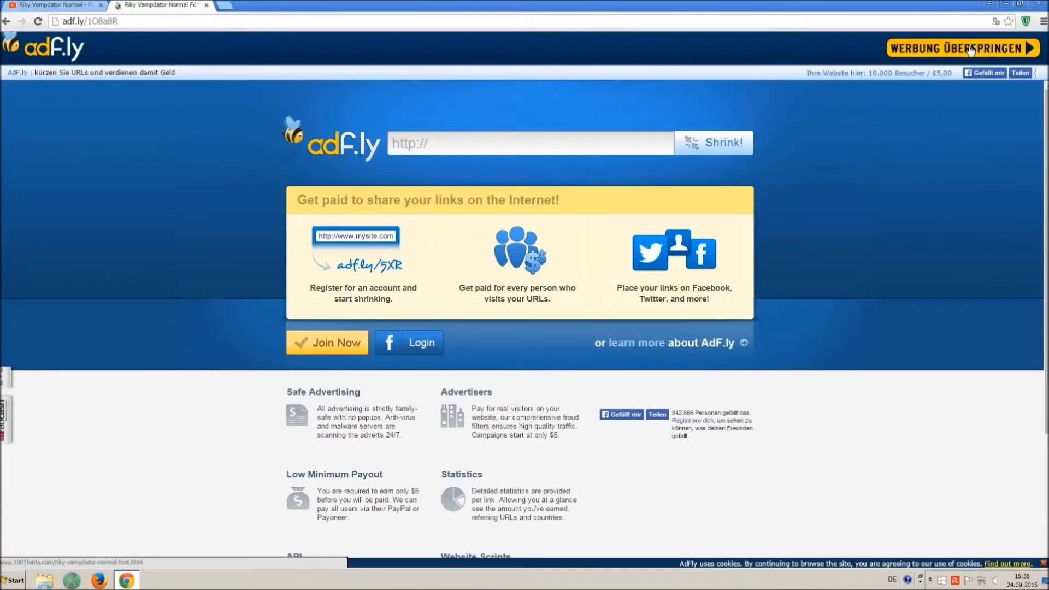
Skip the adf.ly ad and bring the 1001fonts Riky Vampdator preview and Styles section into view.
click(964, 48)
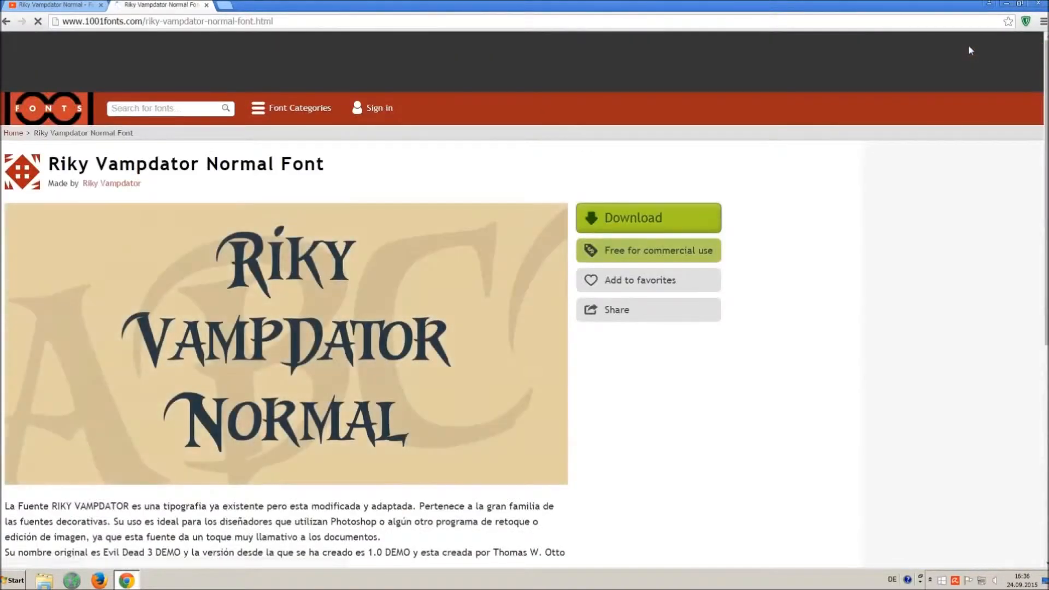
double_click(68, 164)
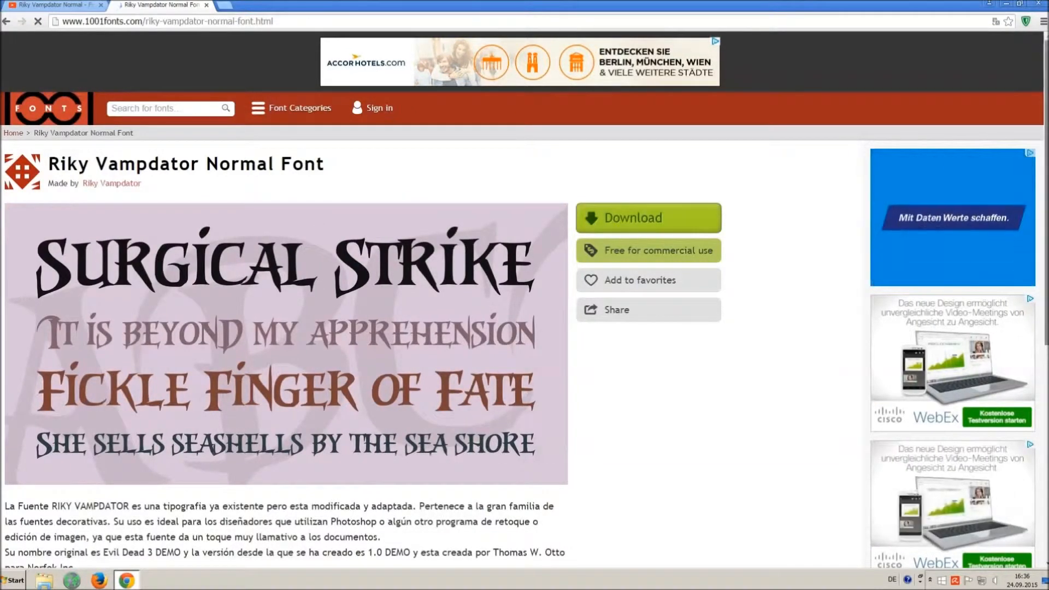
scroll(down, 3)
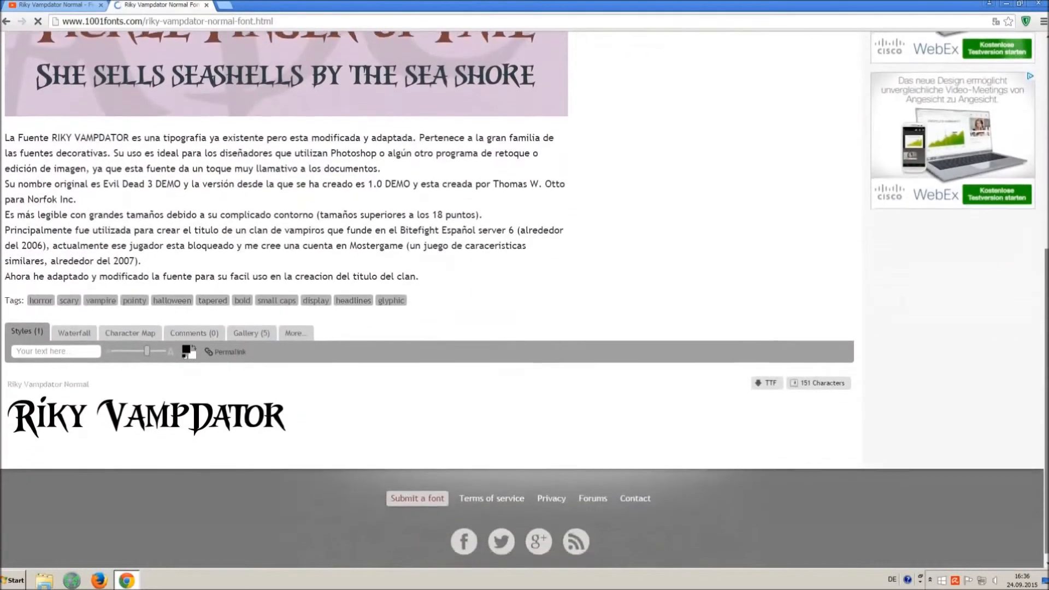
Download the Riky Vampdator Normal TTF file, then bring up Start > Systemsteuerung.
click(768, 379)
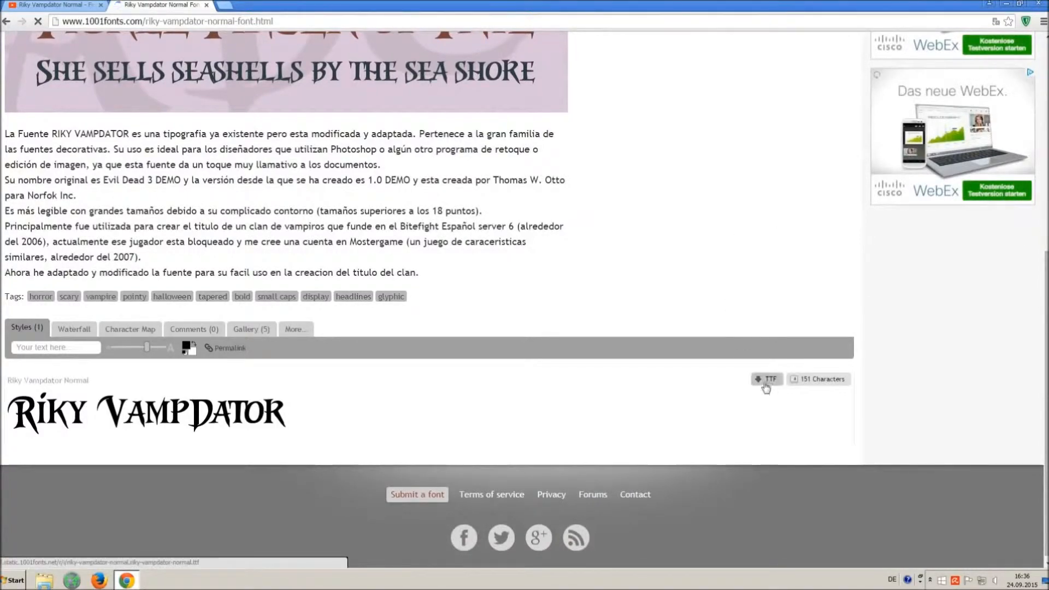
click(768, 380)
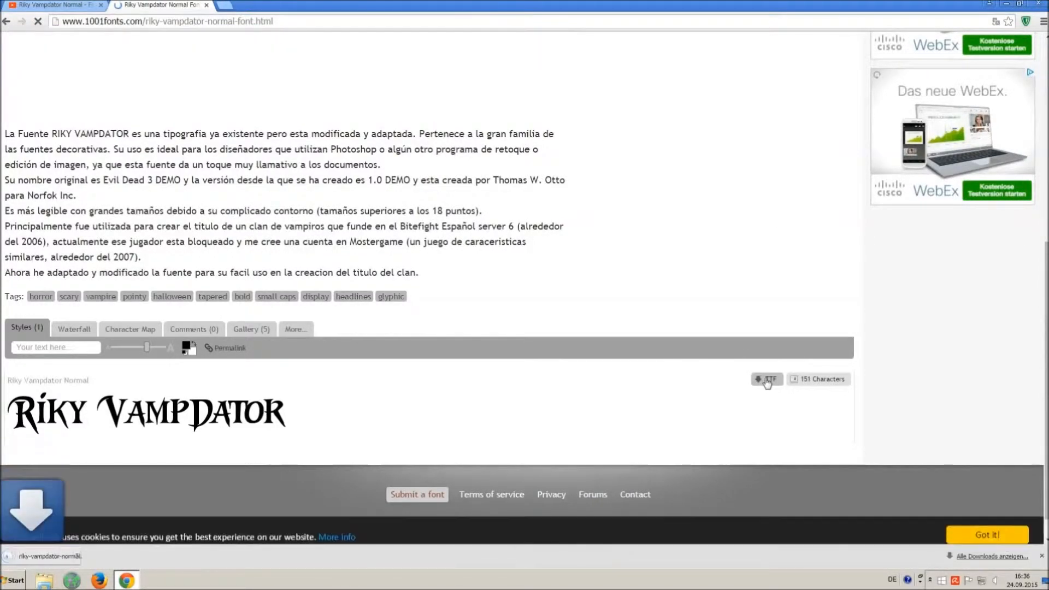
click(768, 380)
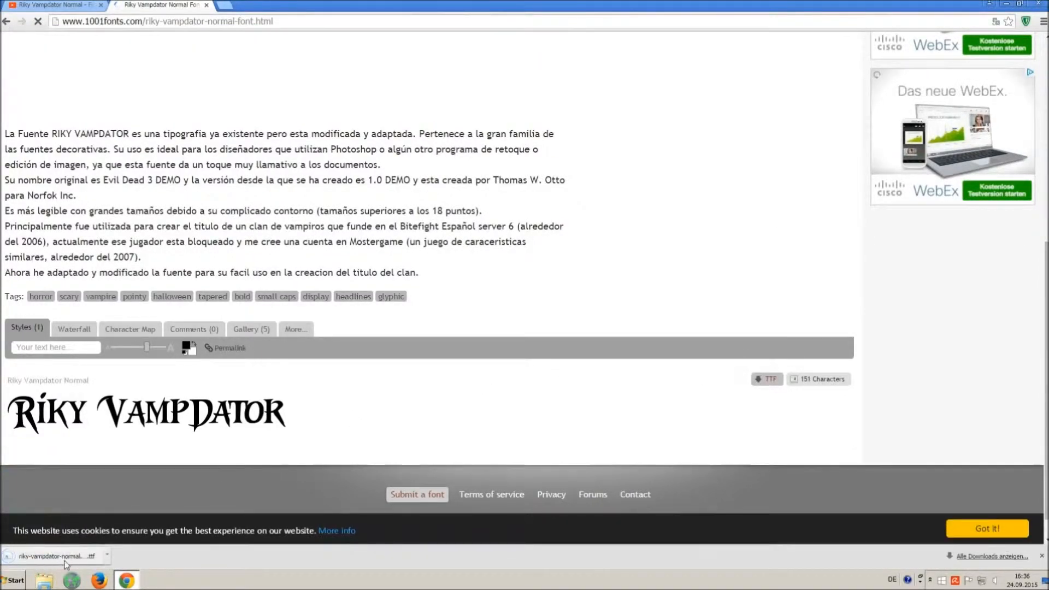
click(13, 579)
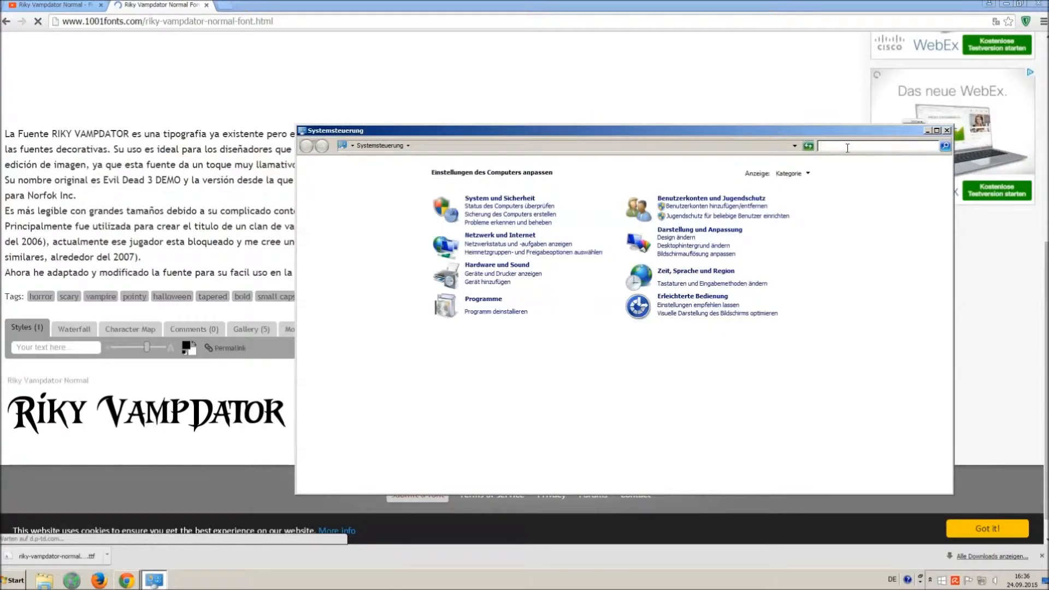
Search the Control Panel for 'font' and open the Fonts folder.
text(font)
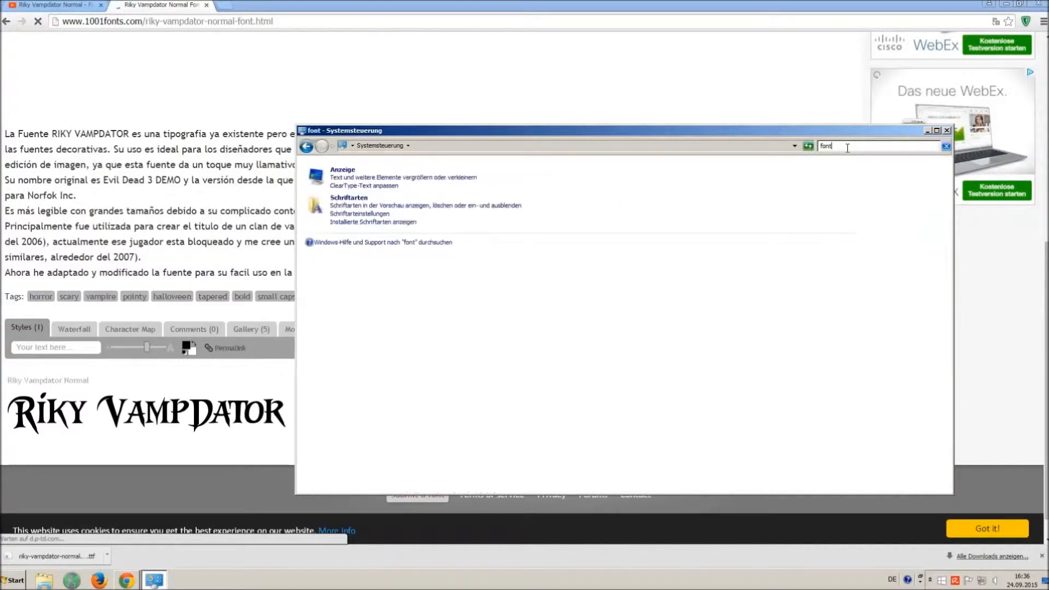
mouse_move(767, 166)
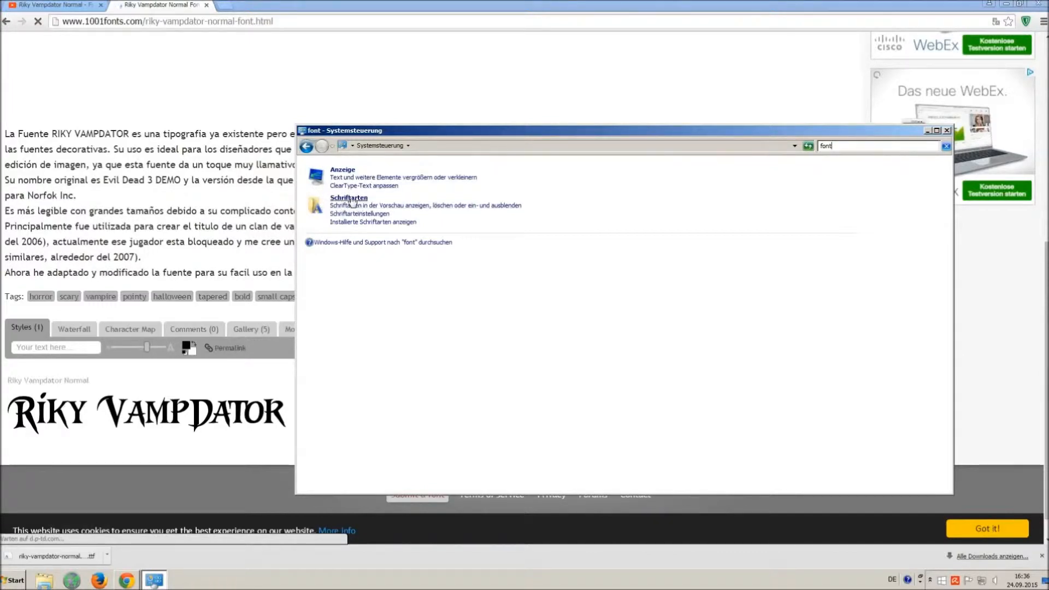
click(349, 198)
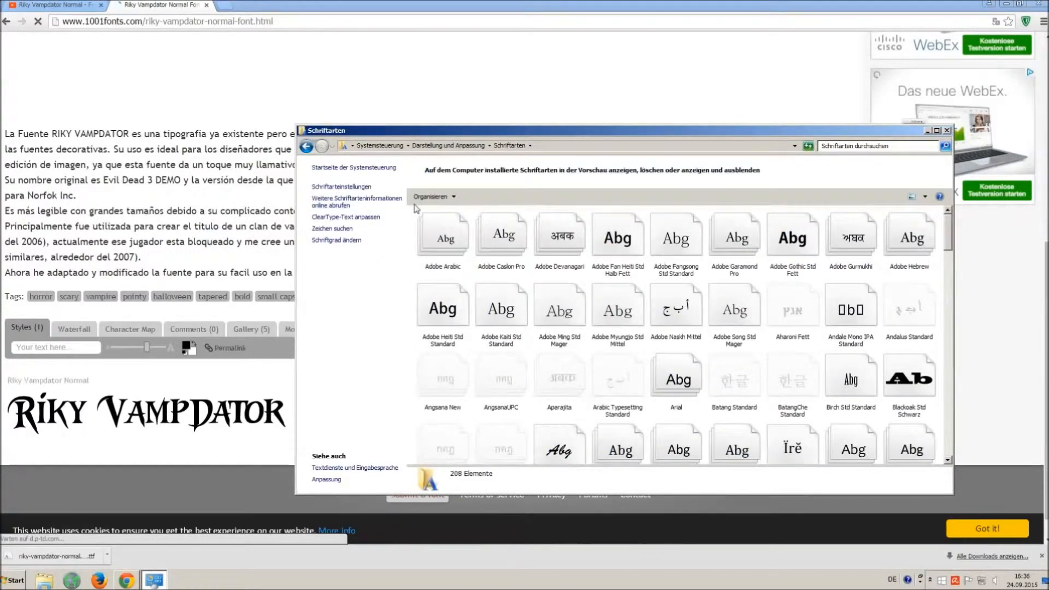
Open the downloaded riky-vampdator .ttf file and install it.
click(443, 237)
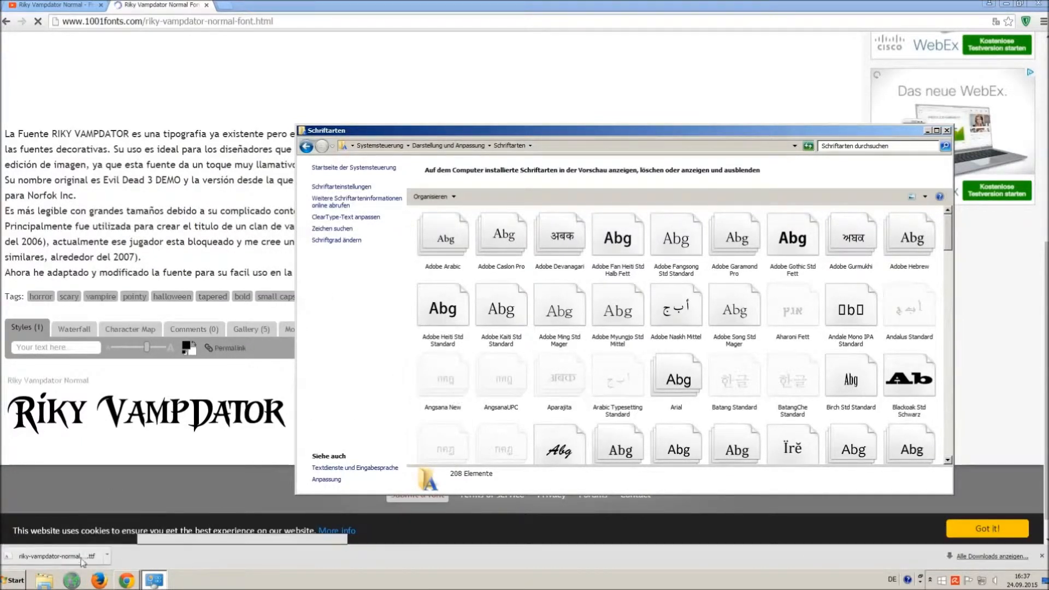
click(12, 579)
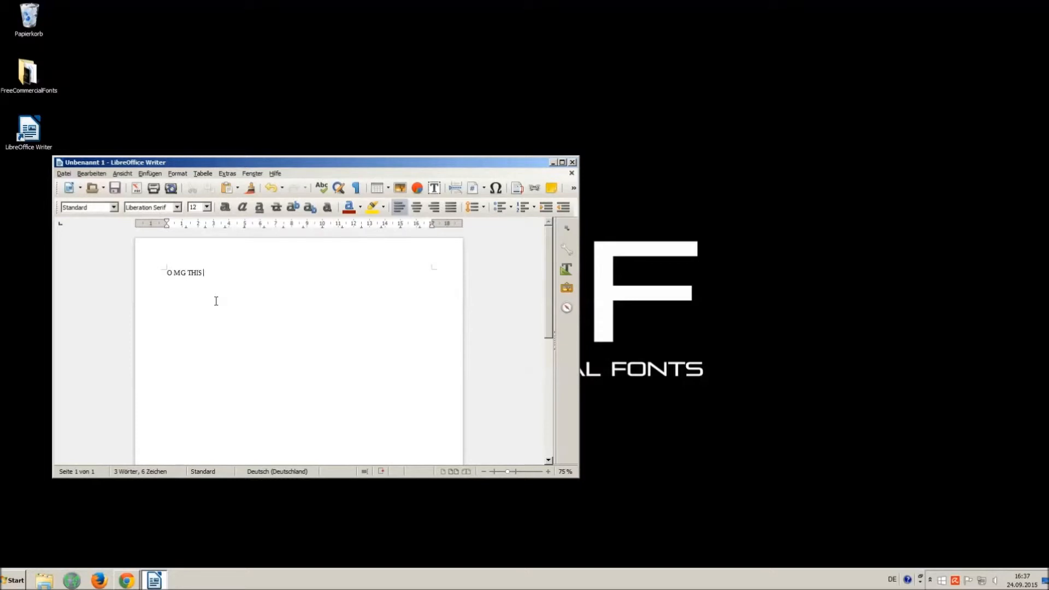
Finish typing the sentence 'OMG THIS VOICE IS SO ANNOYING' in the Writer document.
text(VOICE IS SO)
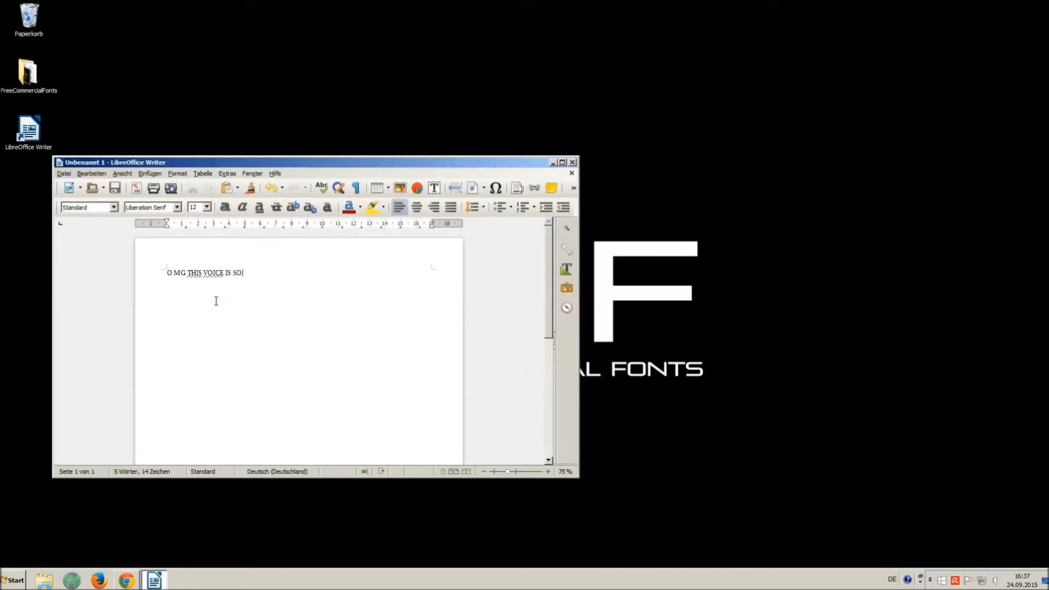
text(ANNOYING !!! :))
click(152, 206)
text(Vam)
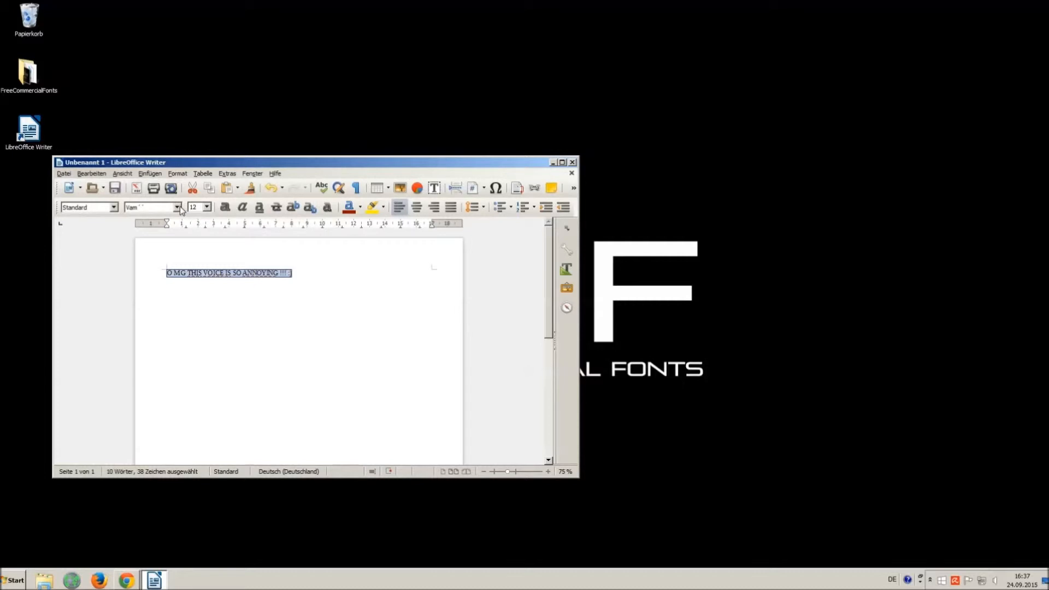
Choose Riky Vampdator Normal from the font list and set the size to 16.
click(177, 207)
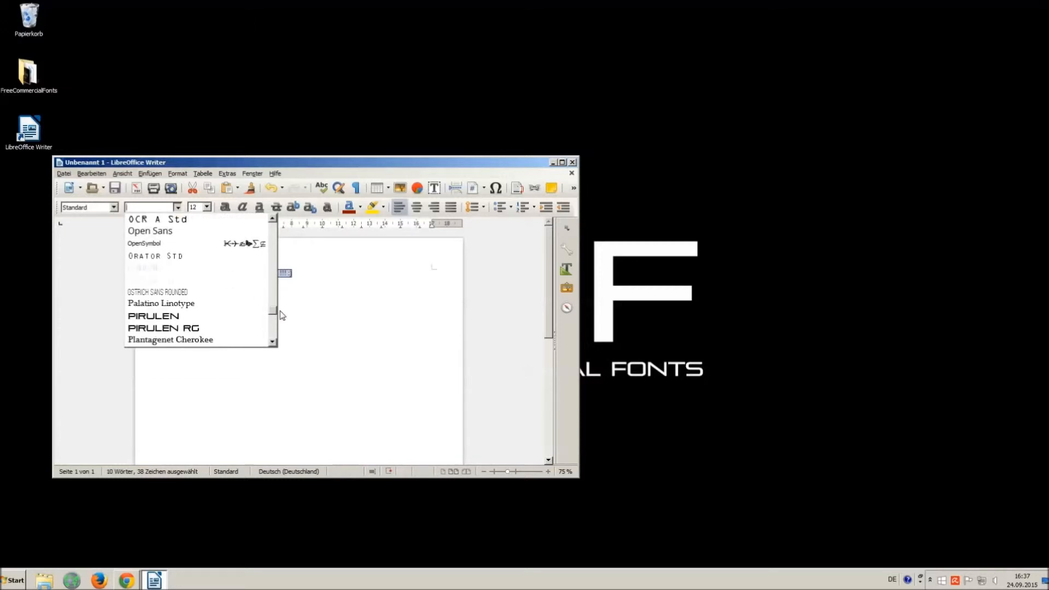
scroll(down, 3)
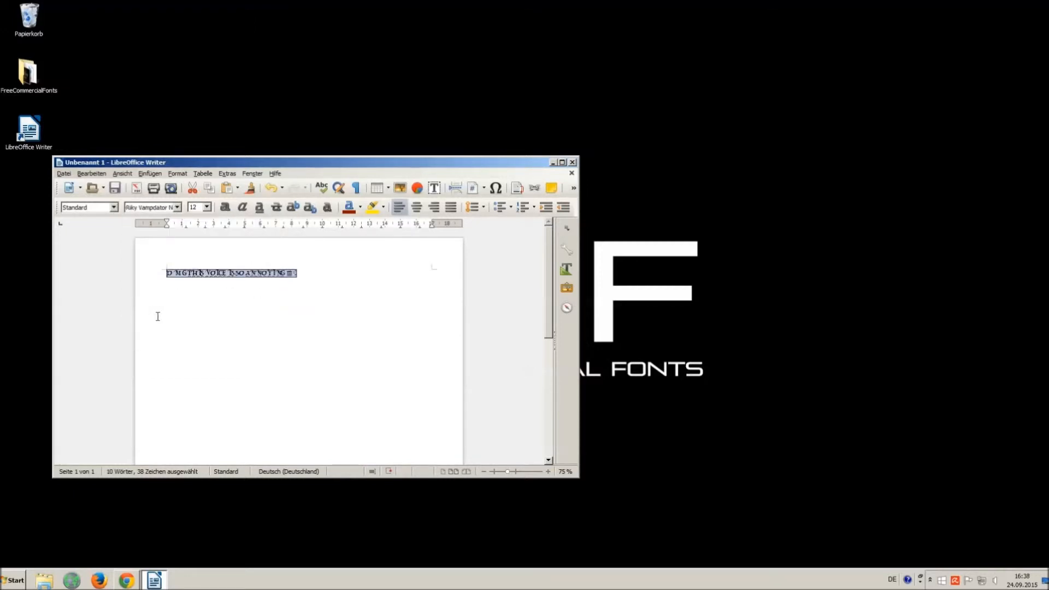
click(207, 207)
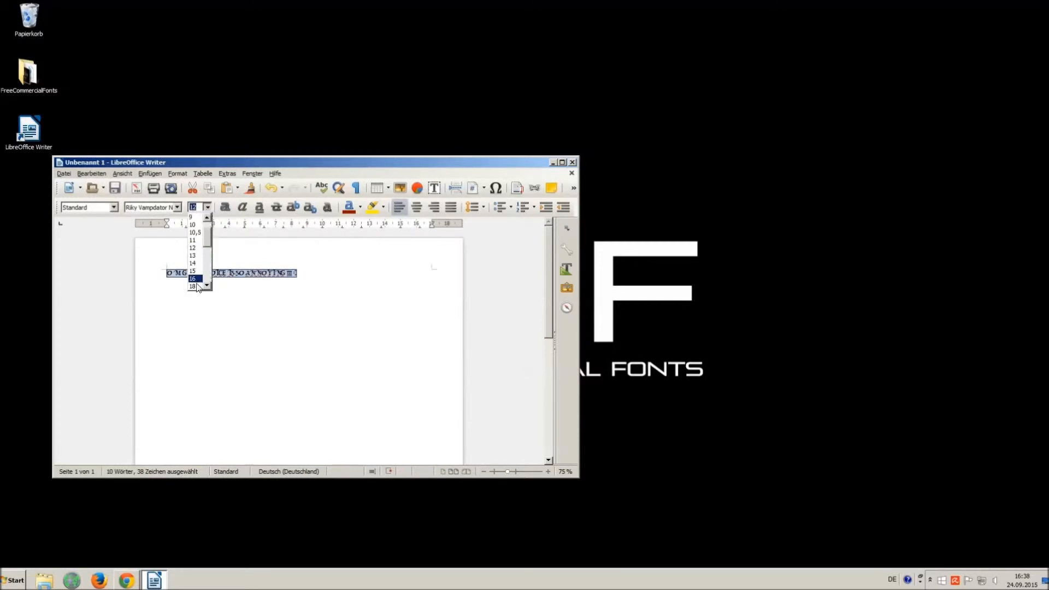
click(193, 279)
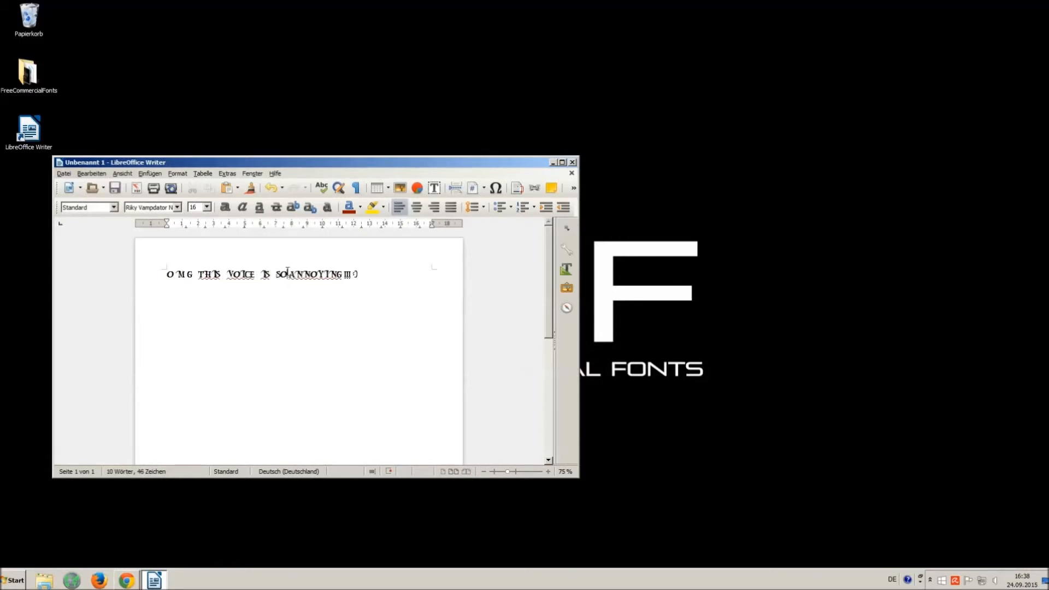
Select the whole sentence, then close Writer discarding the document without saving.
text(" ")
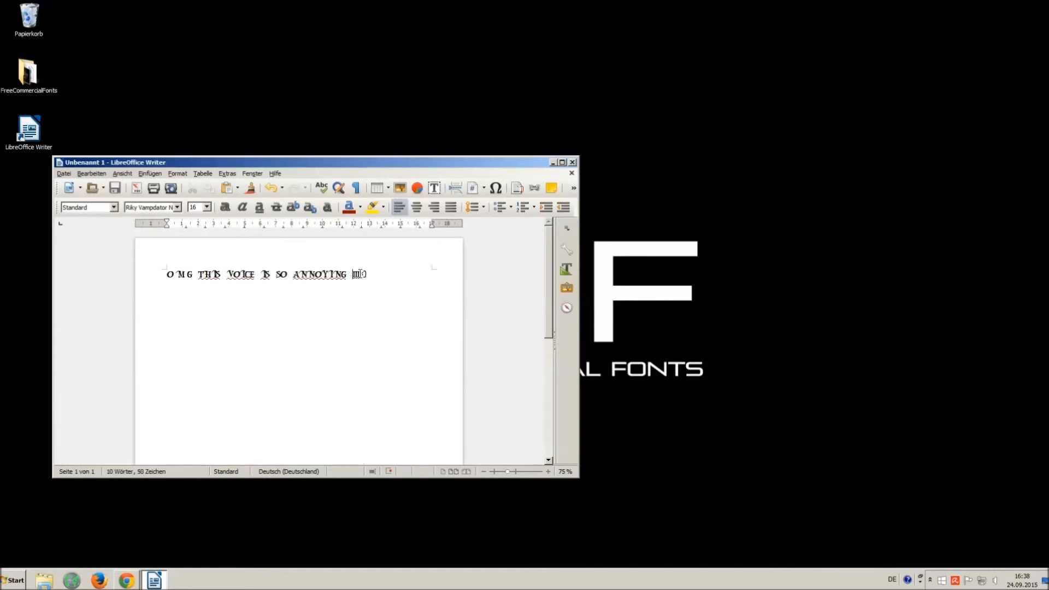
key(ctrl+a)
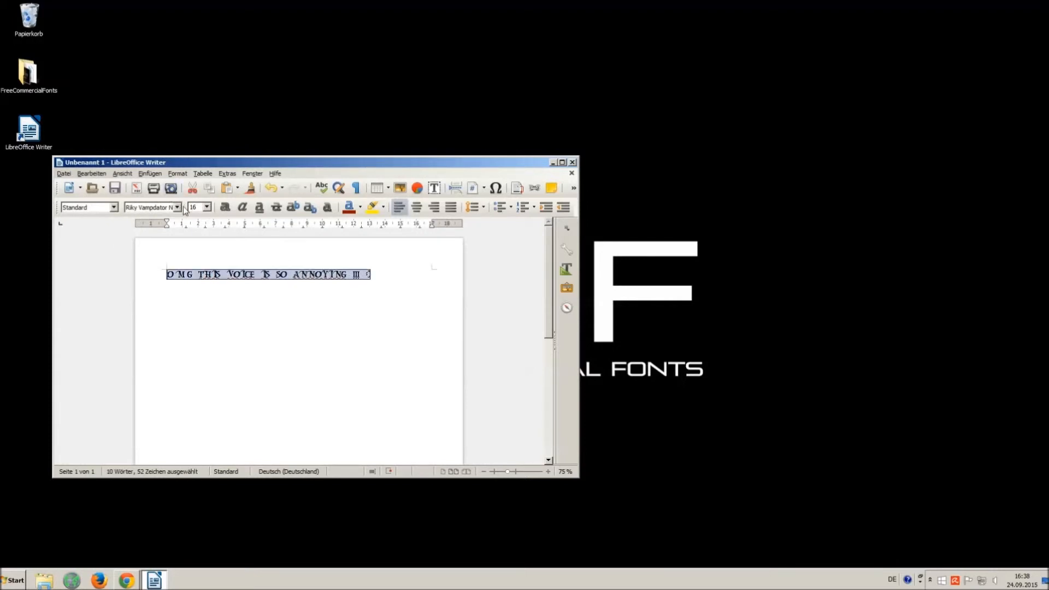
mouse_move(653, 151)
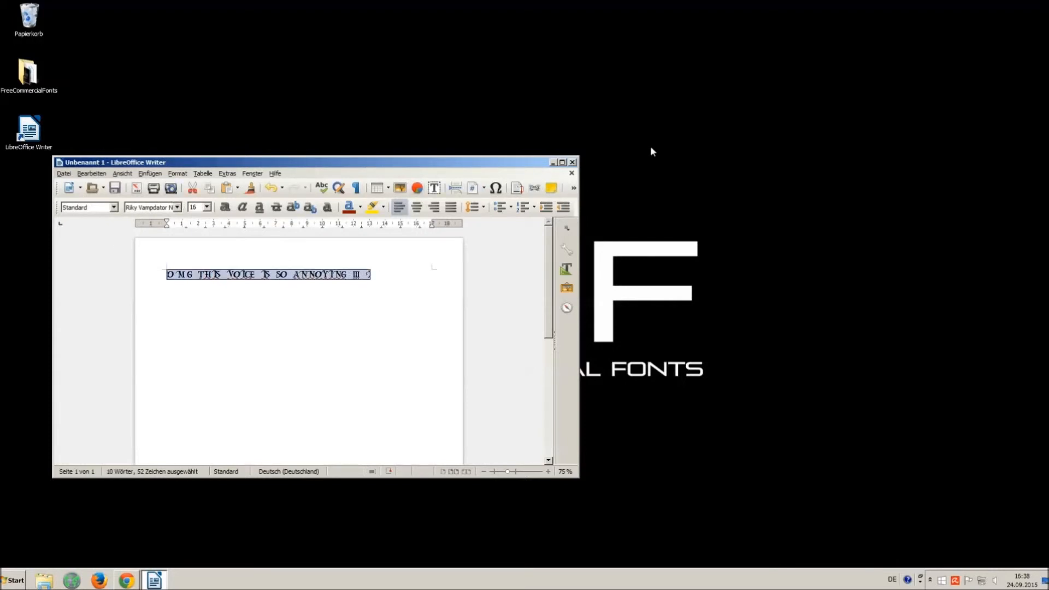
click(572, 173)
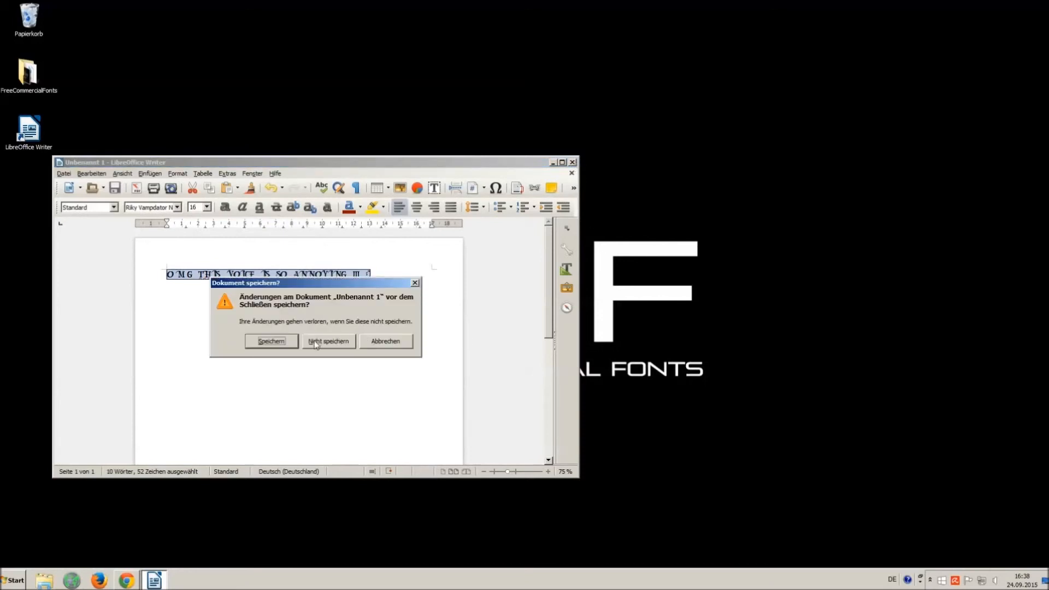
click(327, 341)
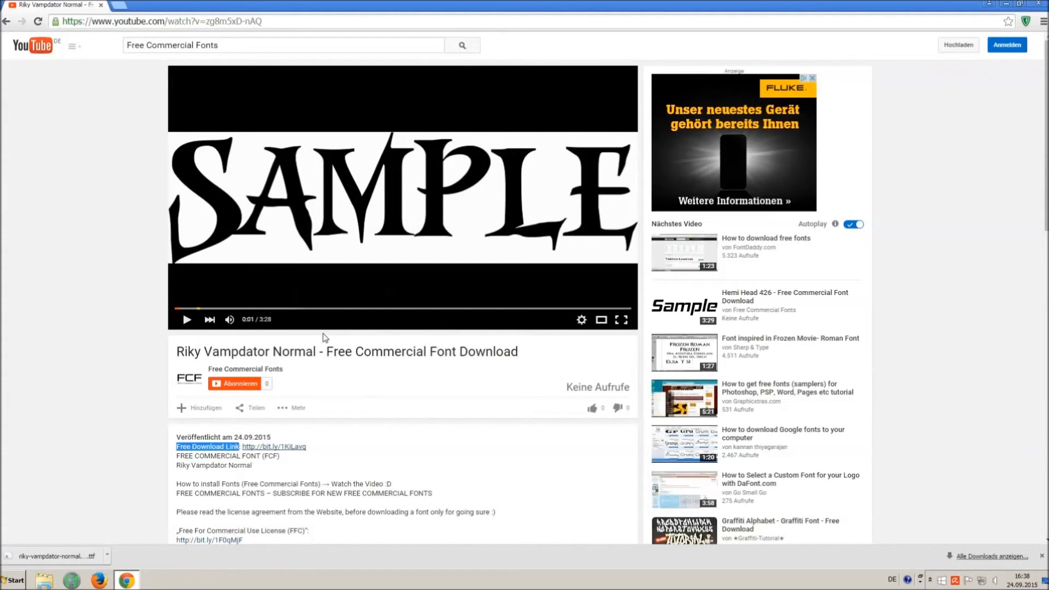
mouse_move(594, 407)
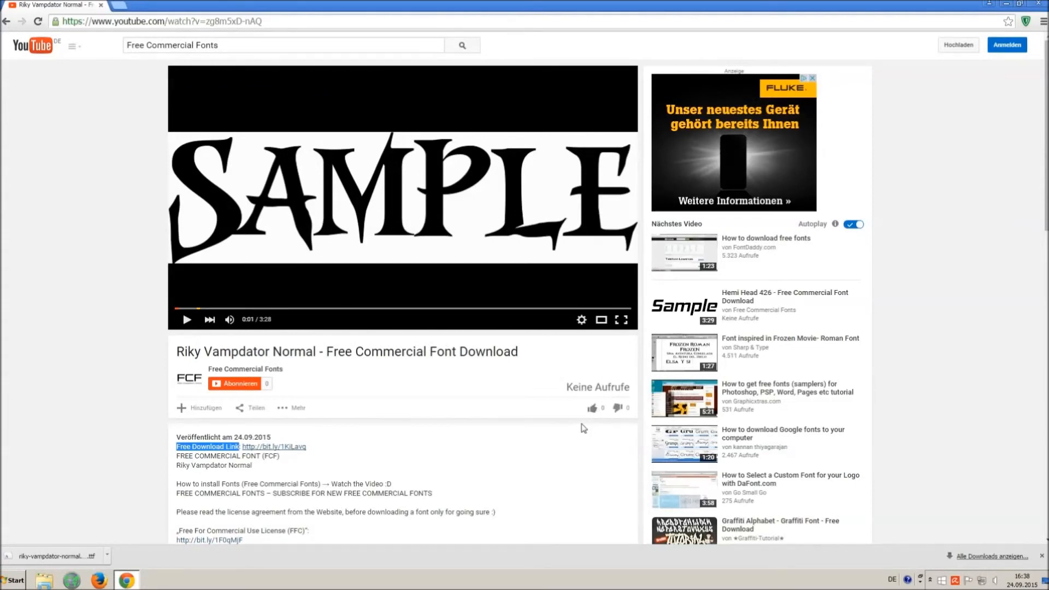
mouse_move(591, 408)
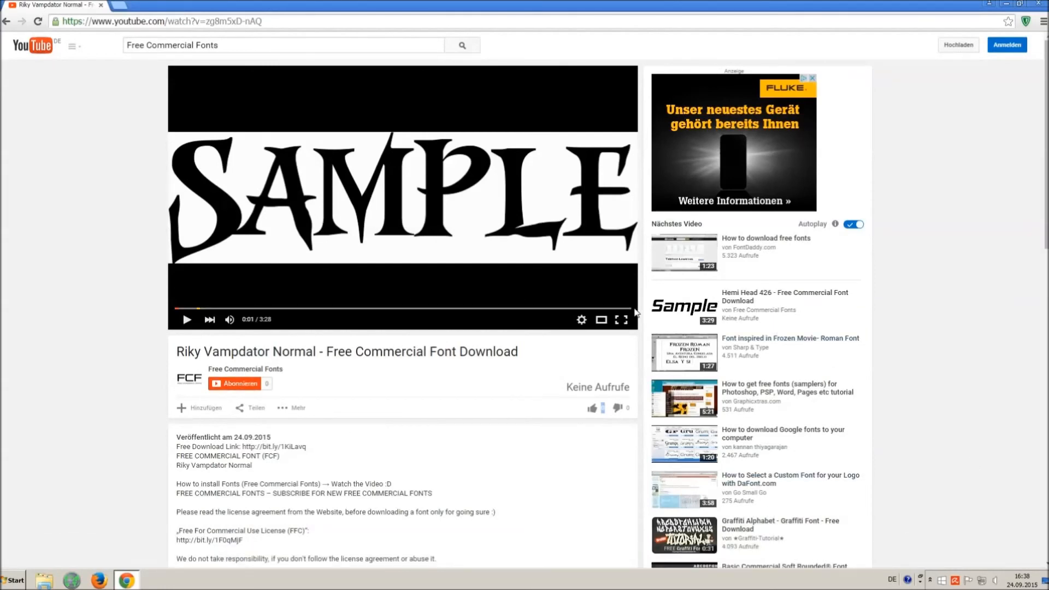
Scroll the video page to read the expanded description with its links and credits.
scroll(down, 3)
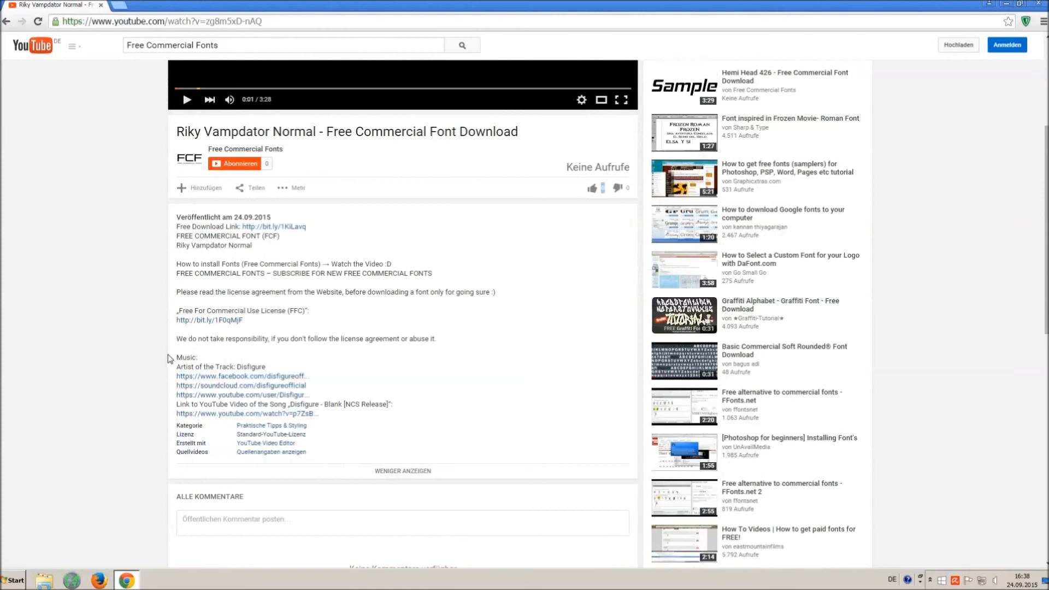